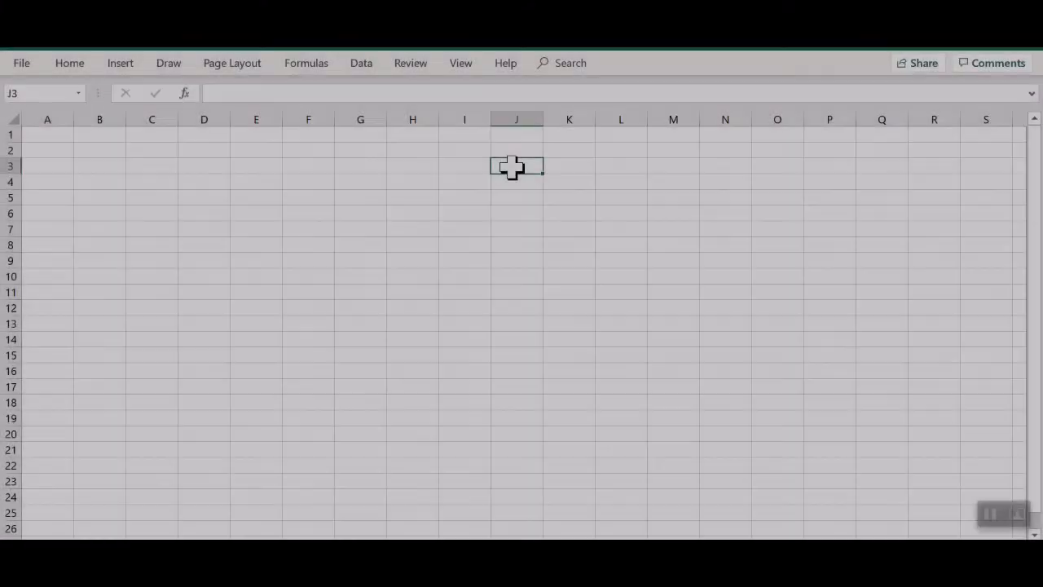
Enter jane and Anna down column J, then pick John from the column's earlier entries.
{"action": "key", "text": "enter"}
{"action": "type", "text": "John"}
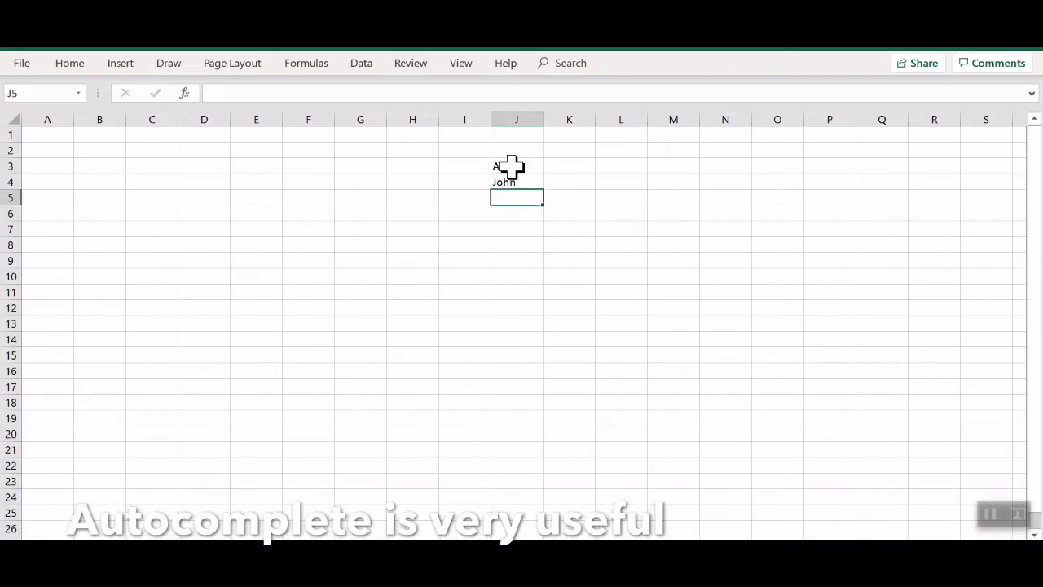
{"action": "type", "text": "jane"}
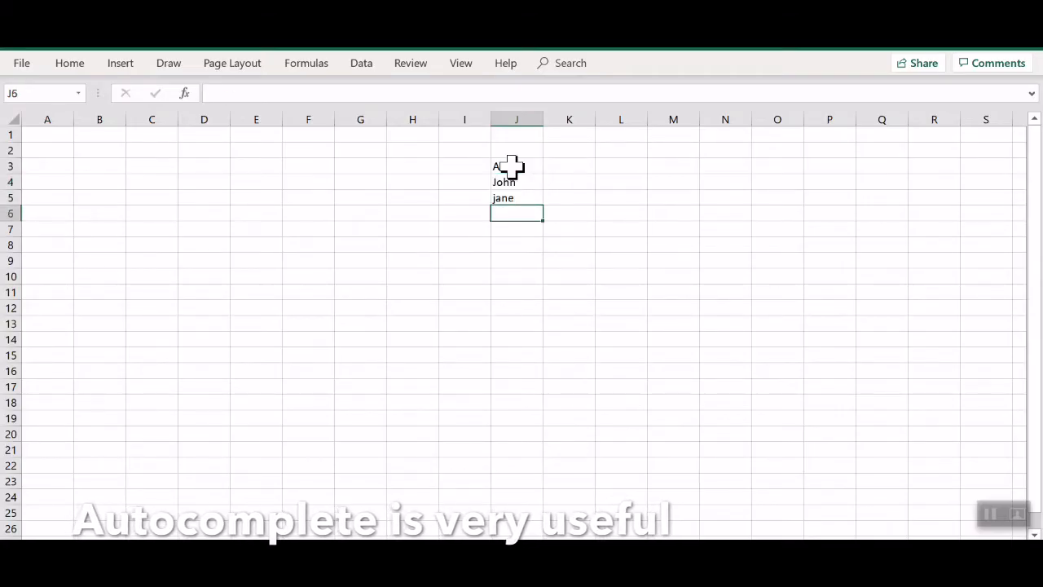
{"action": "type", "text": "Anna"}
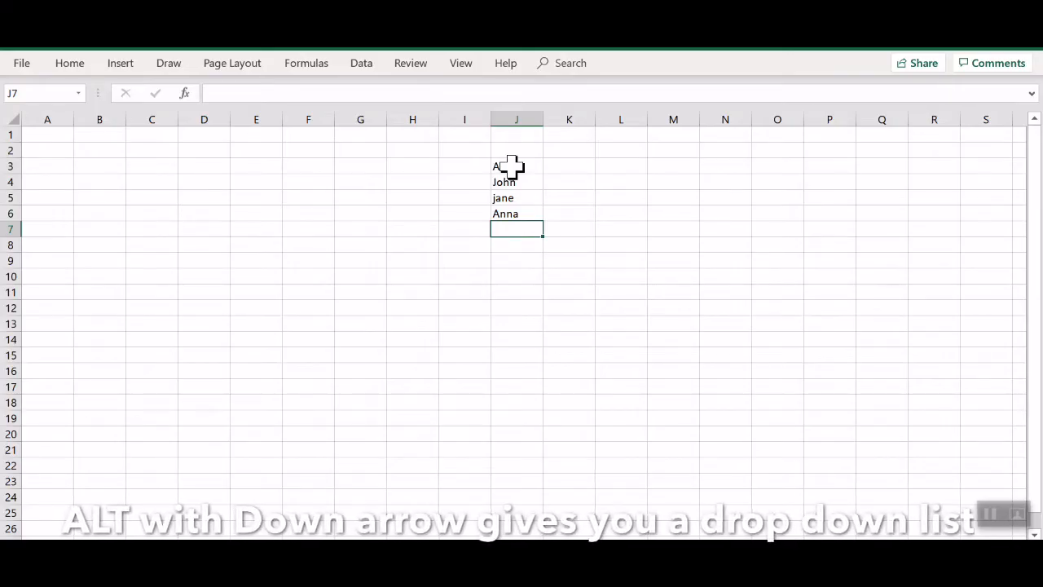
{"action": "key", "text": "alt+down"}
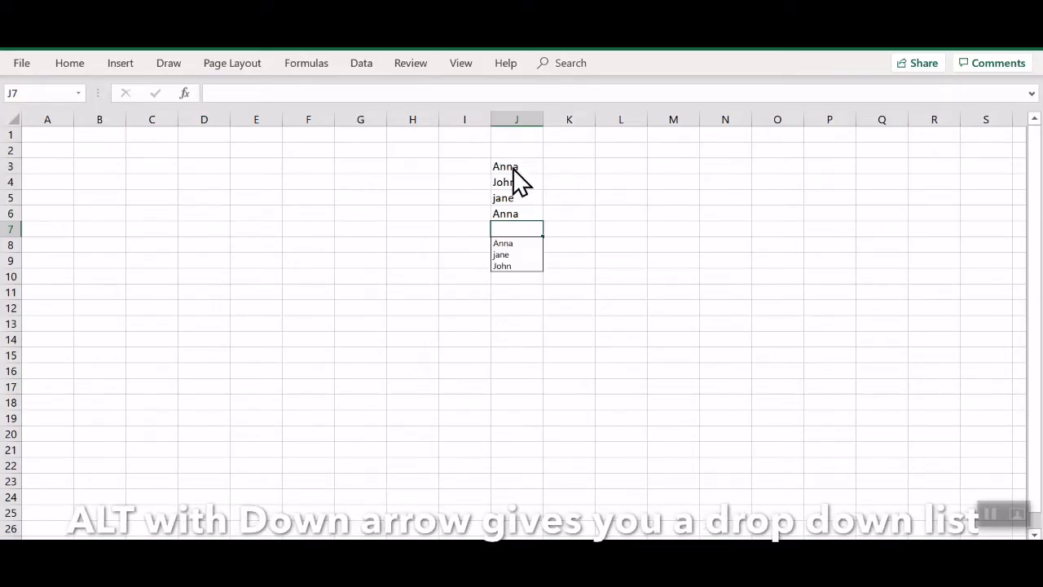
{"action": "left_click", "coordinate": [502, 266]}
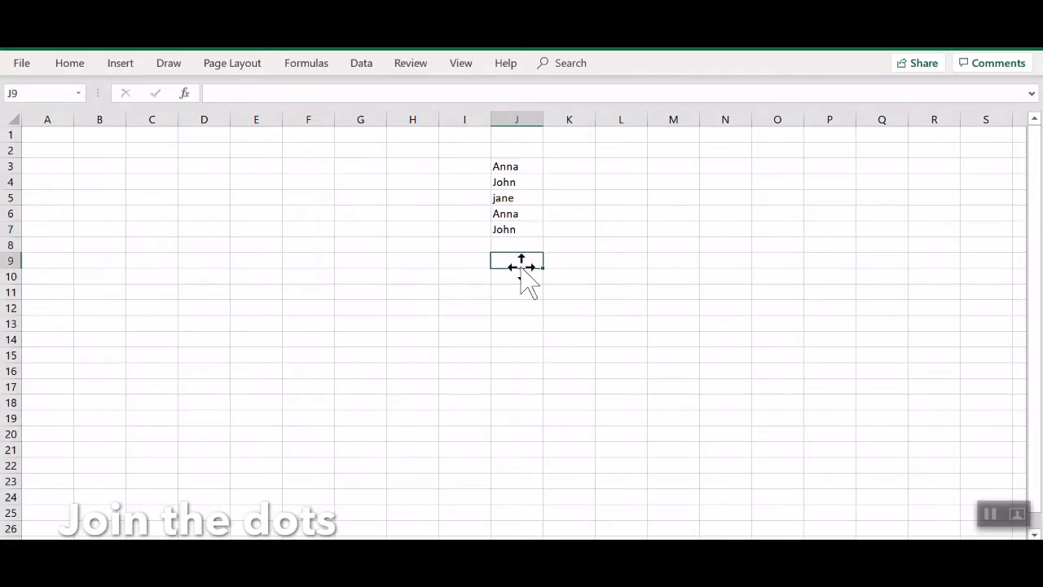
Start an entry beginning with A in the names column.
{"action": "type", "text": "A"}
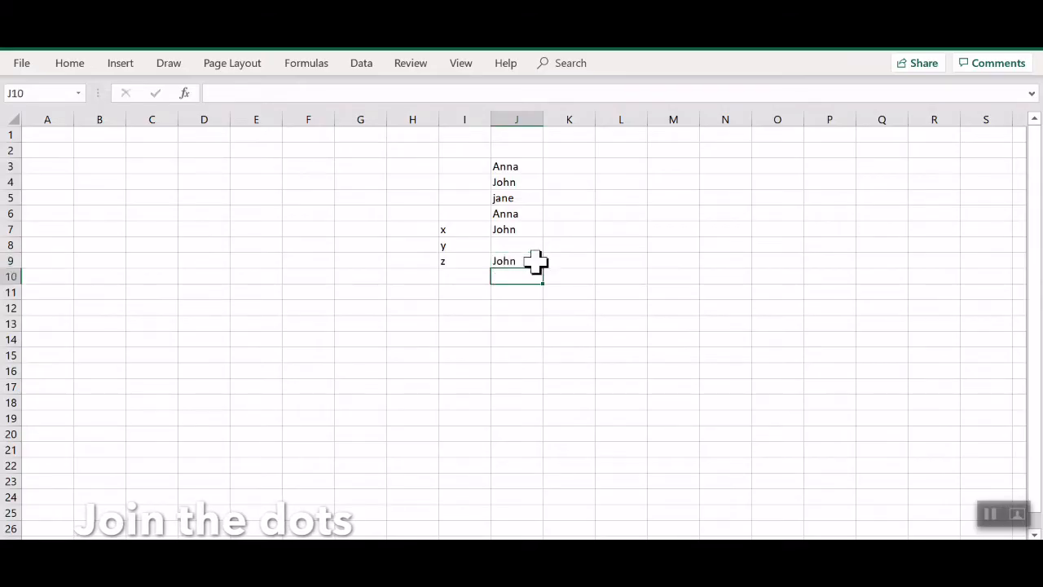
{"action": "mouse_move", "coordinate": [796, 394]}
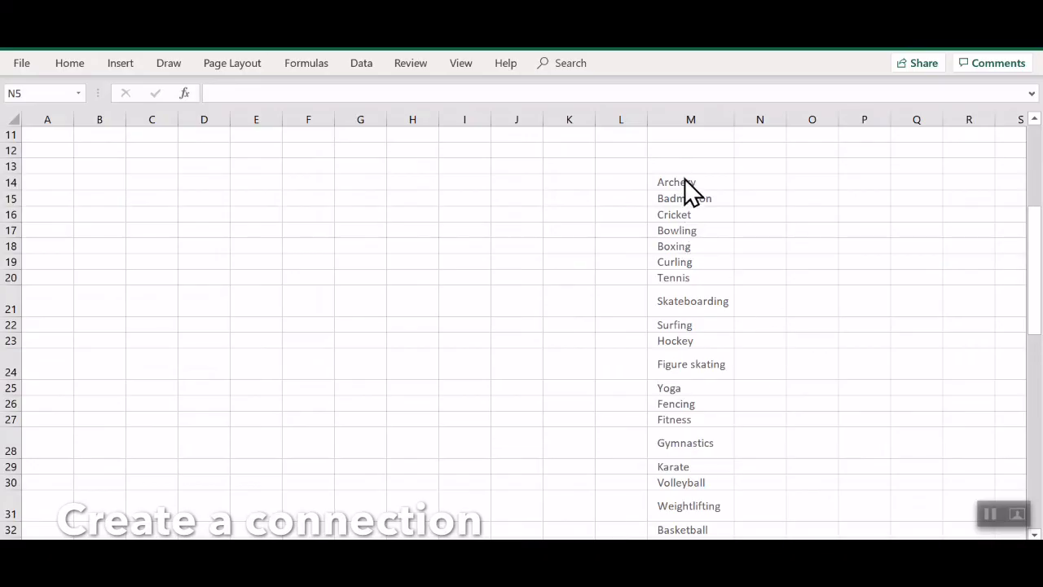
Add the heading 'Enter the sport' in M2 above the sports list.
{"action": "left_click", "coordinate": [690, 199]}
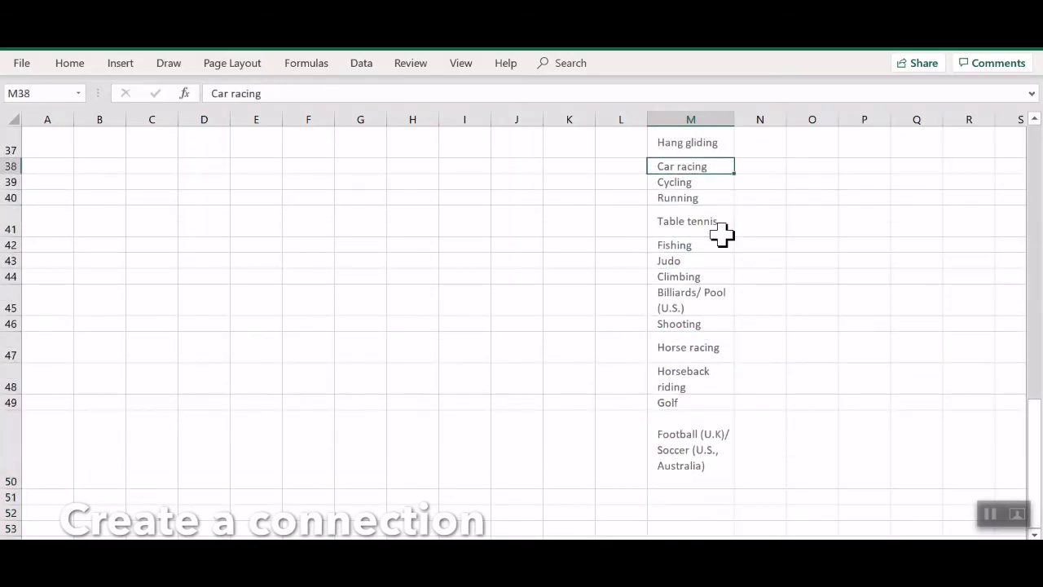
{"action": "scroll", "scroll_direction": "up", "scroll_amount": 3}
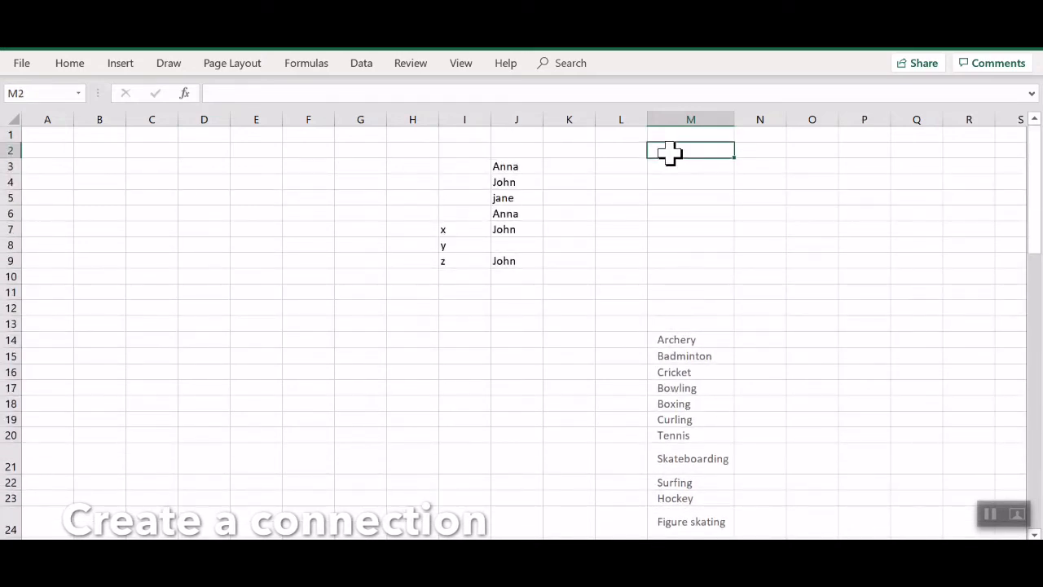
{"action": "type", "text": "Enter the"}
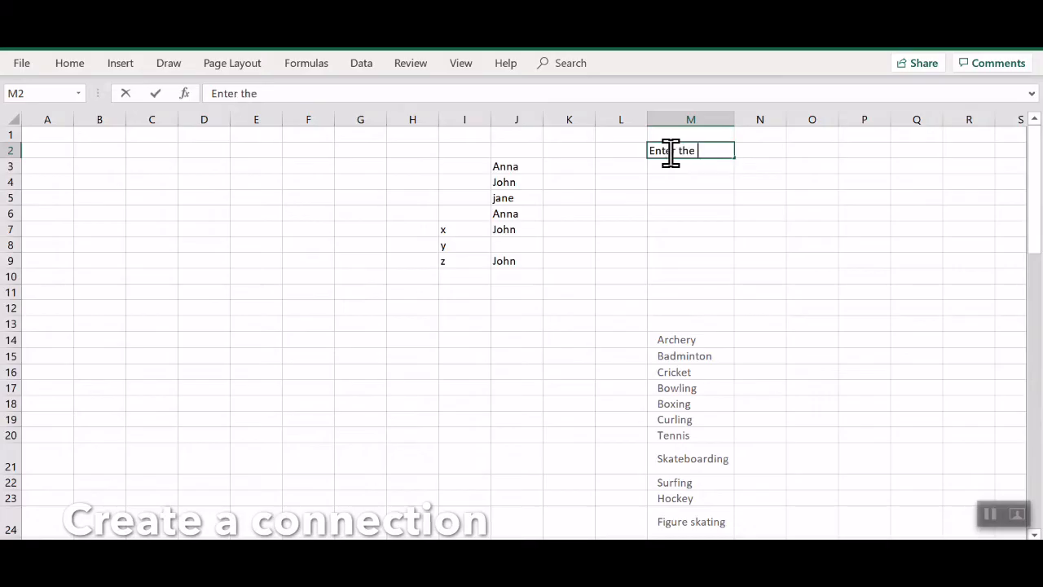
{"action": "type", "text": "sport"}
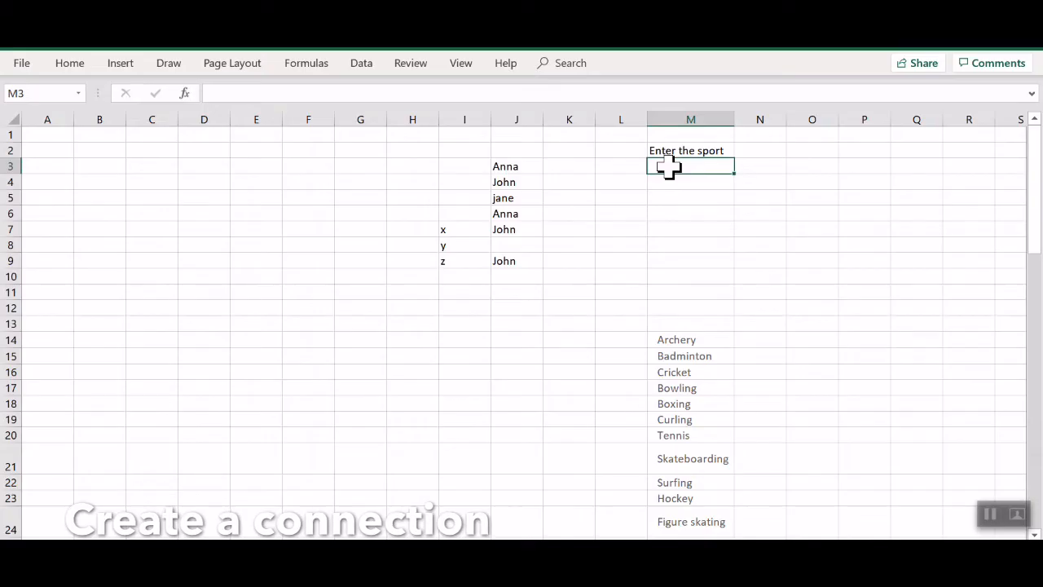
Test typing Ar and B in M3 to see whether sports autocomplete.
{"action": "type", "text": "Ar"}
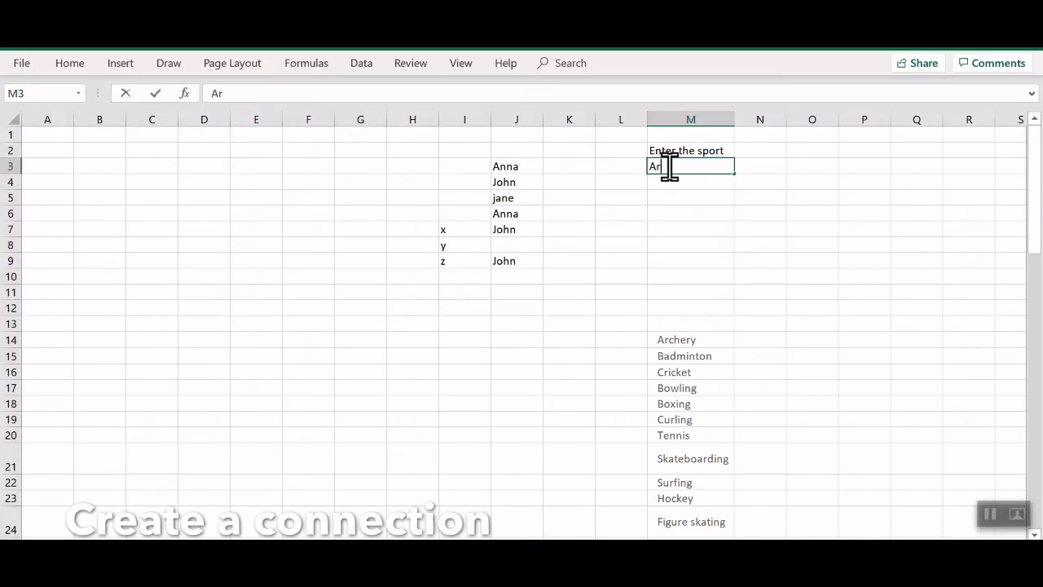
{"action": "type", "text": "B"}
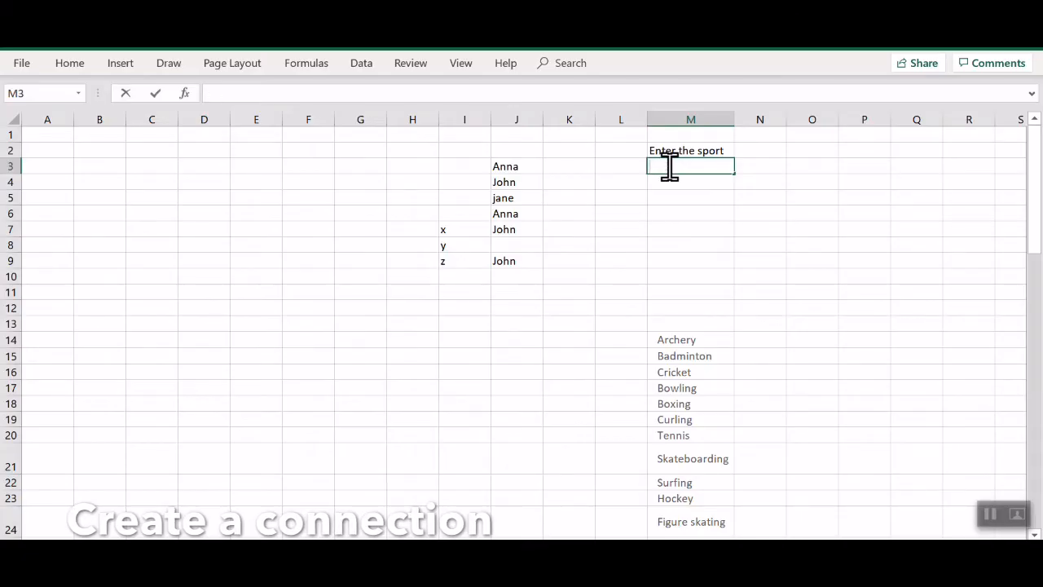
{"action": "mouse_move", "coordinate": [753, 188]}
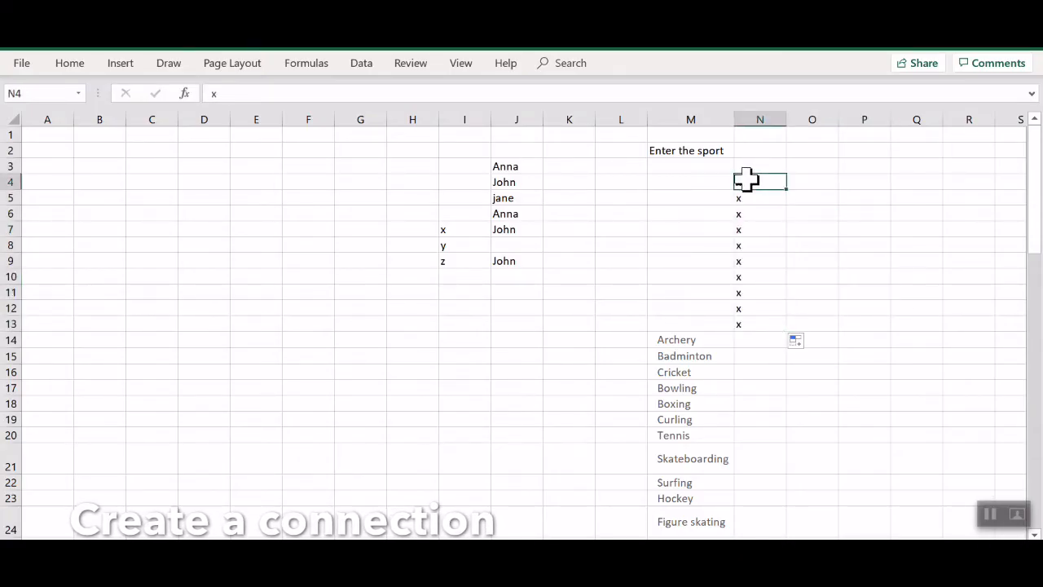
Enter Surfing under 'Enter the sport', then move to the sheet headed Enter the sport.
{"action": "left_click", "coordinate": [691, 339]}
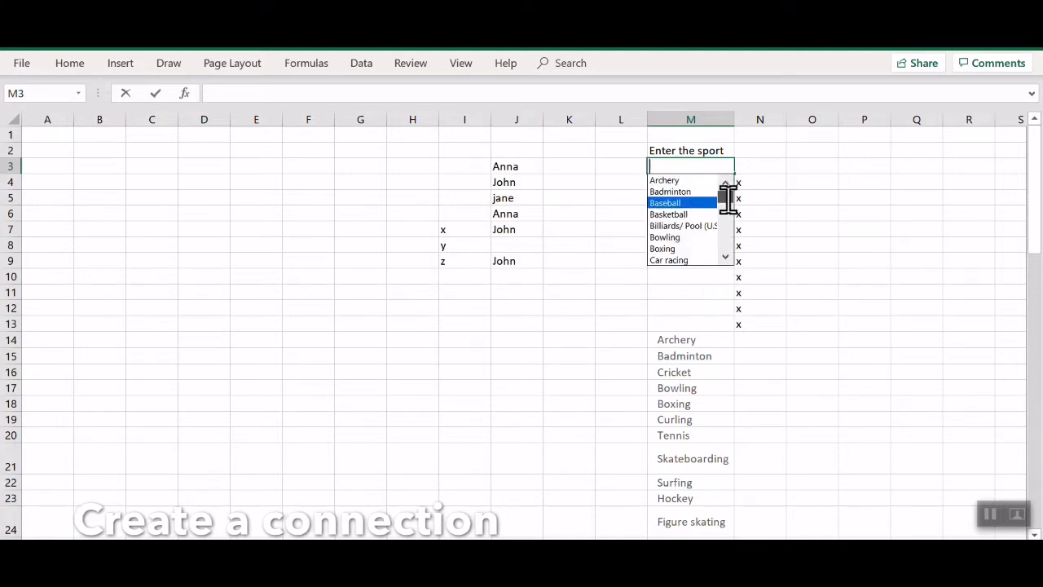
{"action": "type", "text": "Surfing"}
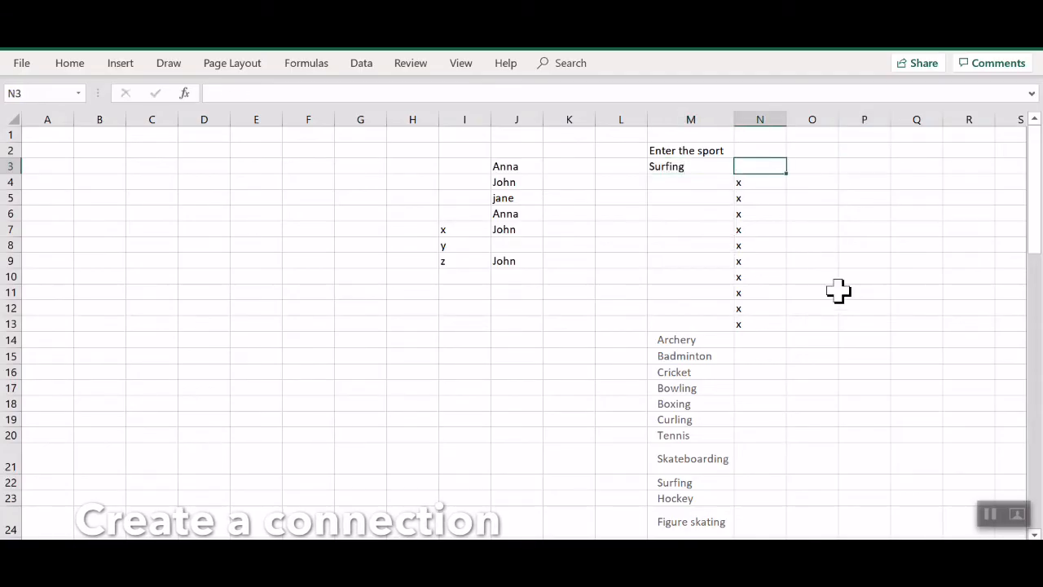
{"action": "left_click", "coordinate": [811, 323]}
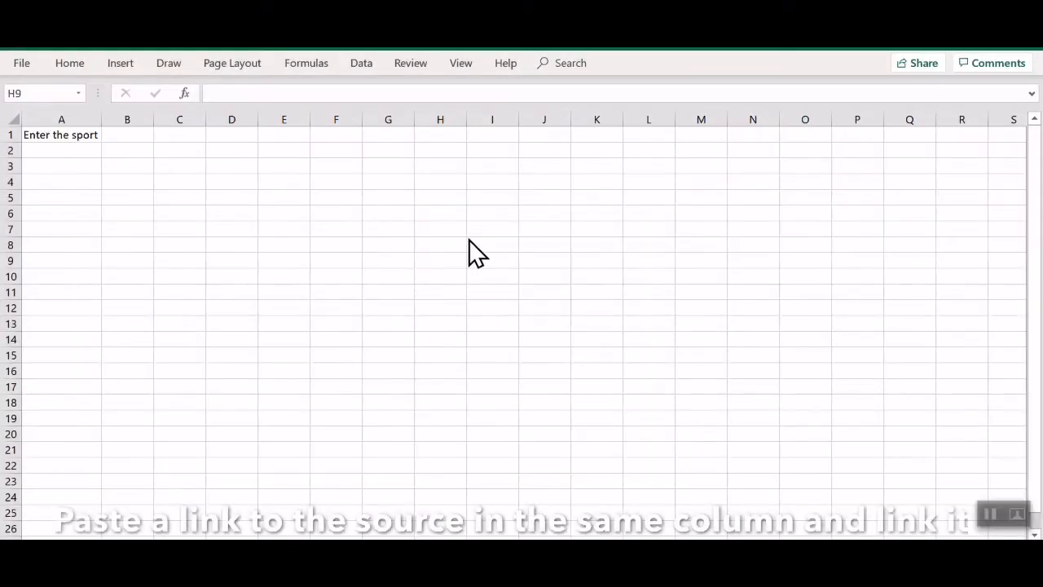
Return to the Autocomplete sheet and review the sports list from Archery downward.
{"action": "left_click", "coordinate": [62, 150]}
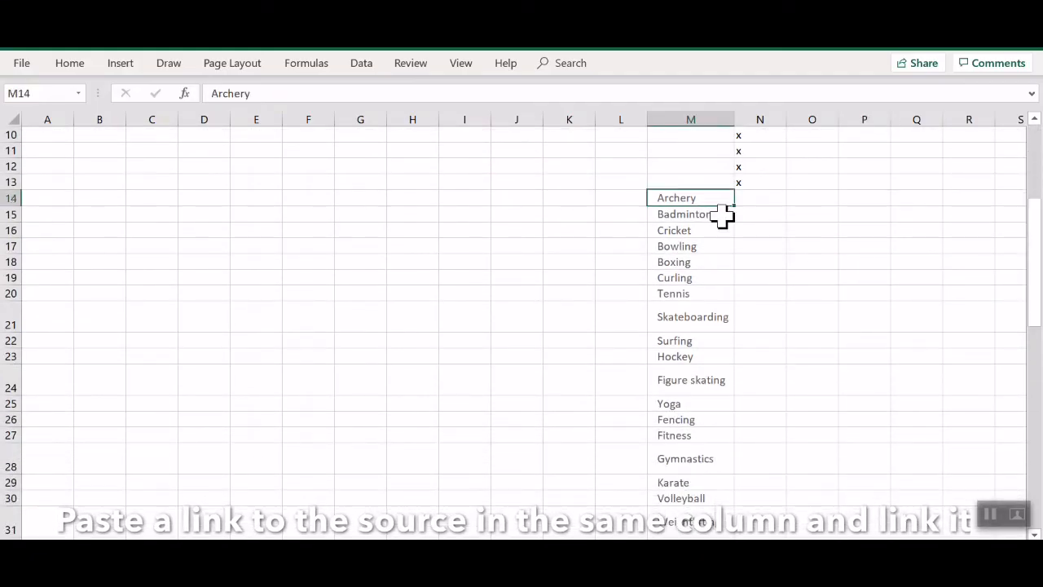
{"action": "scroll", "scroll_direction": "down", "scroll_amount": 3}
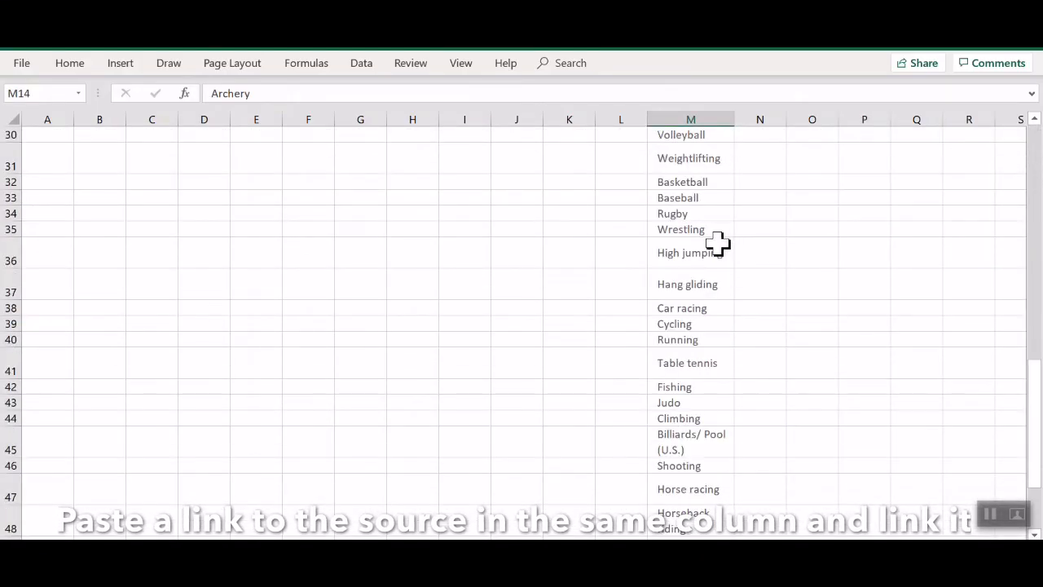
{"action": "scroll", "scroll_direction": "down", "scroll_amount": 3}
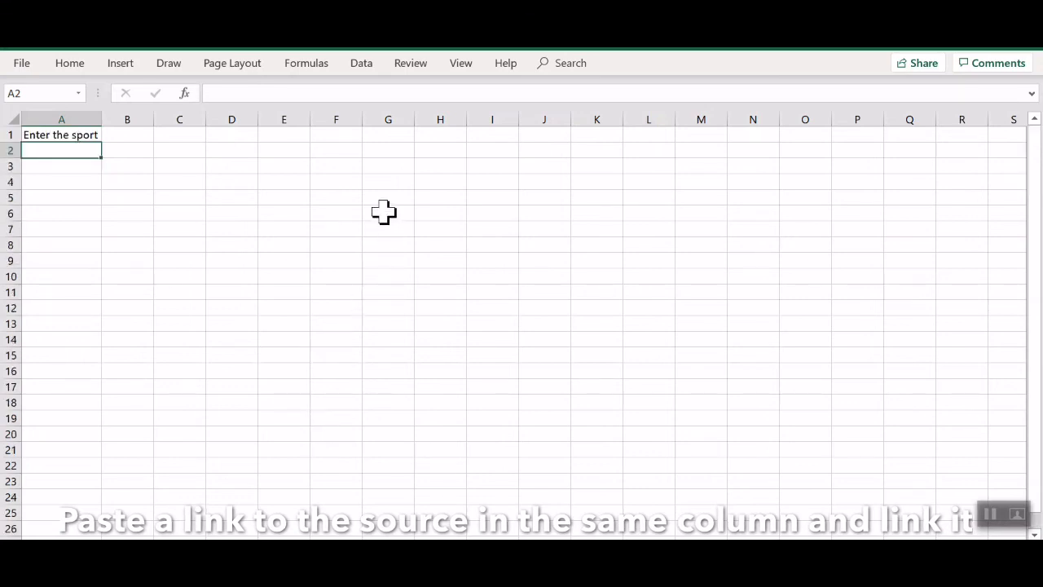
Paste the sports list into G6 as a link via Paste Special > Paste Link.
{"action": "right_click", "coordinate": [387, 212]}
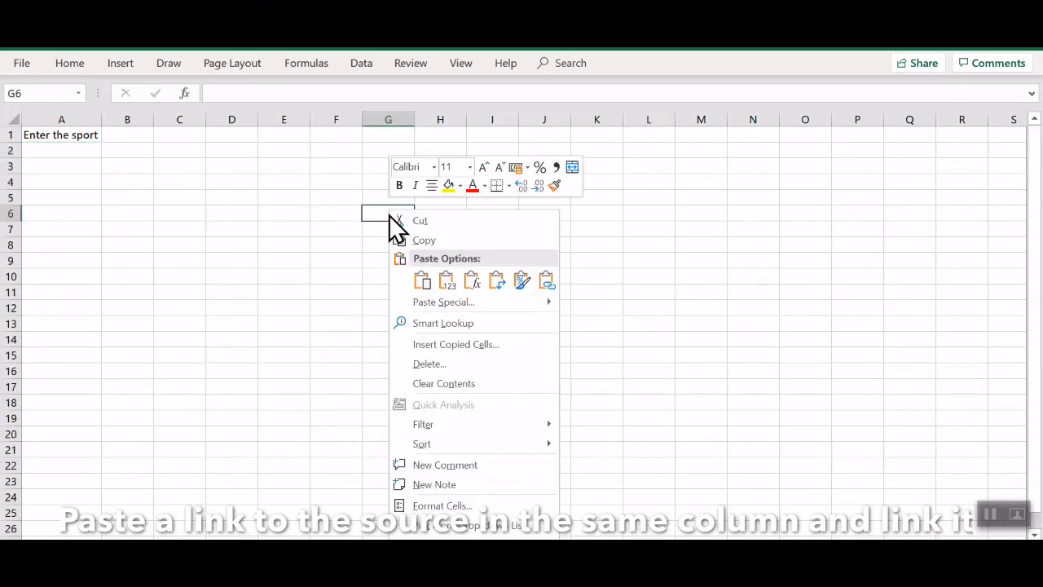
{"action": "left_click", "coordinate": [546, 281]}
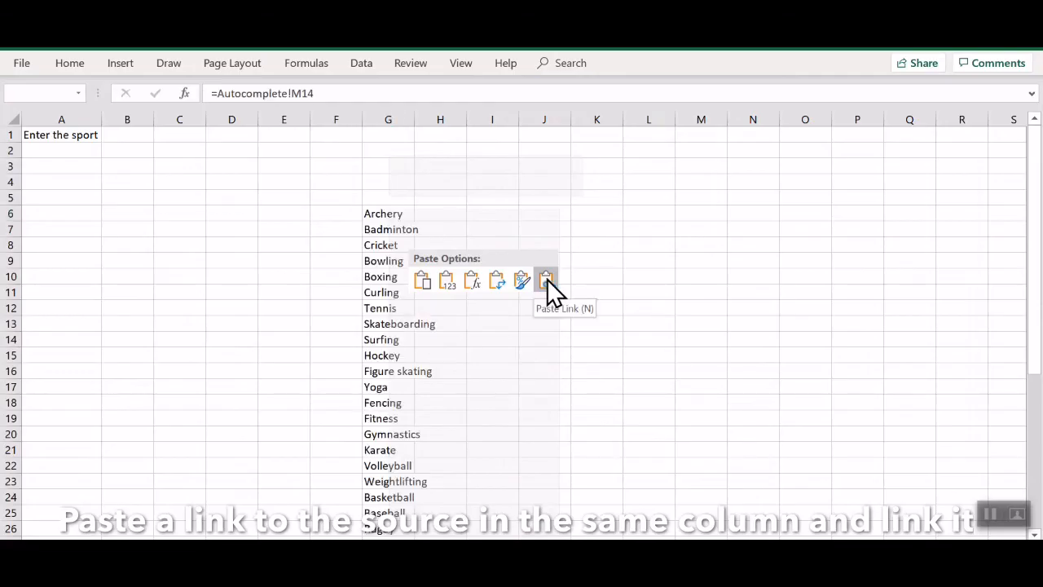
{"action": "left_click", "coordinate": [546, 280]}
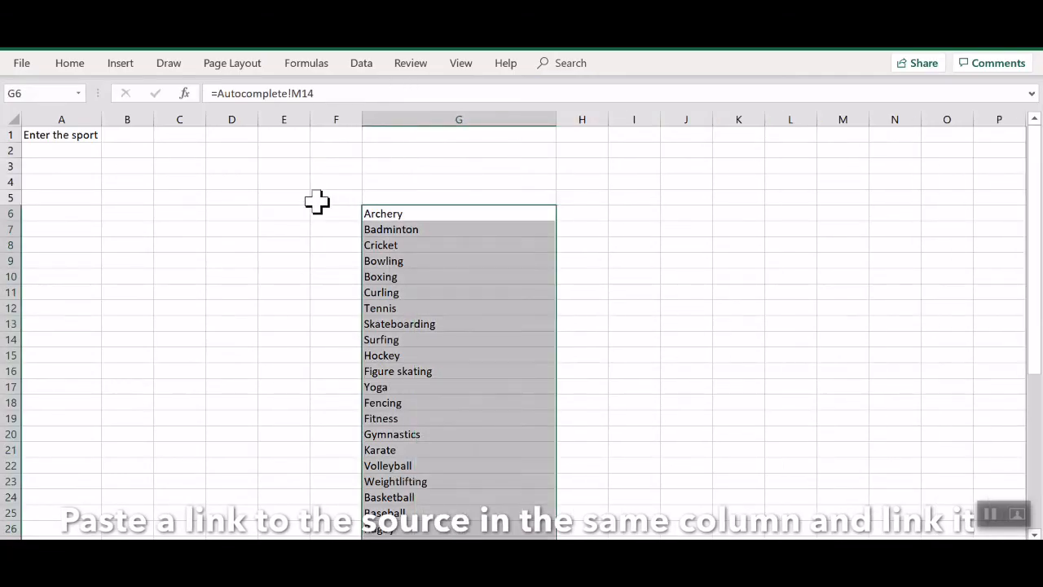
Test typing Ar and bad in F6 beside the linked list to check autocomplete.
{"action": "left_click", "coordinate": [336, 197]}
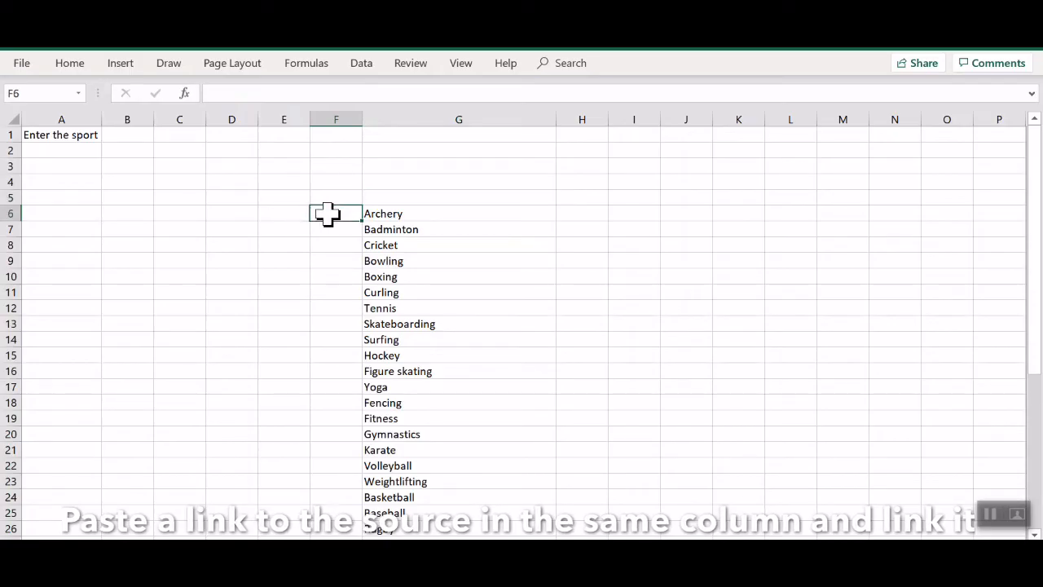
{"action": "type", "text": "Ar"}
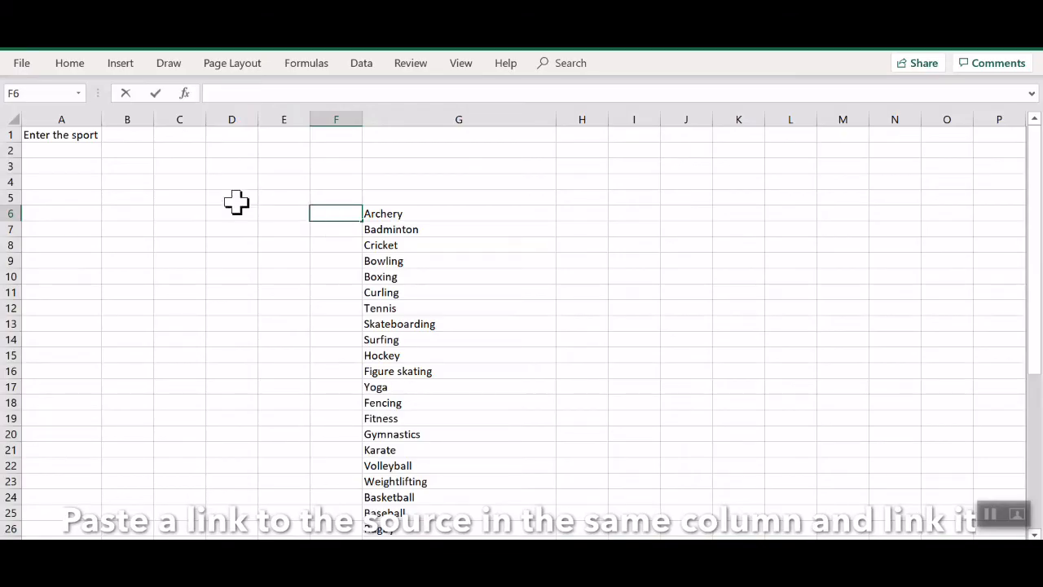
{"action": "left_click", "coordinate": [459, 150]}
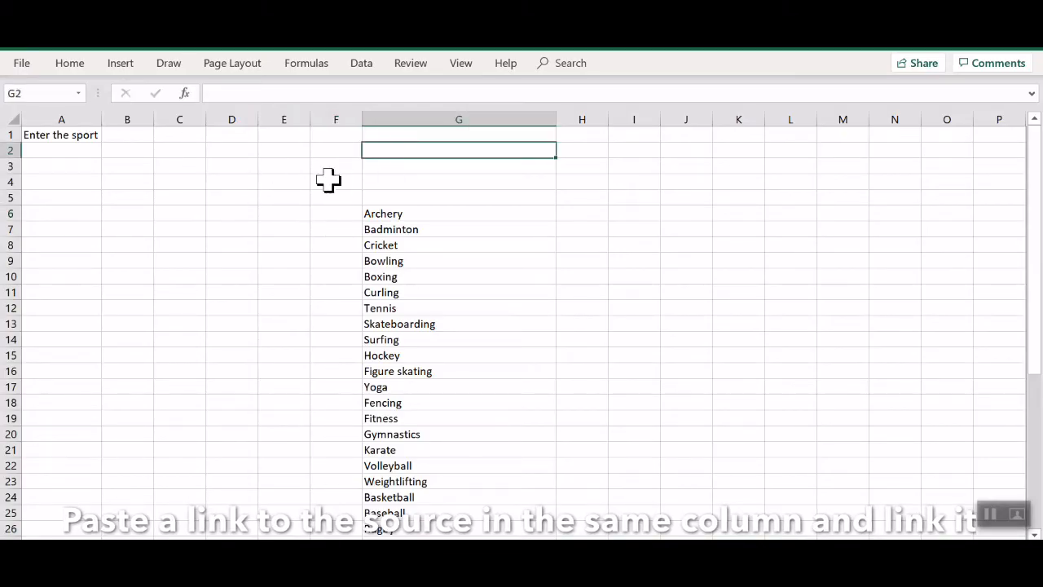
{"action": "left_click", "coordinate": [335, 213]}
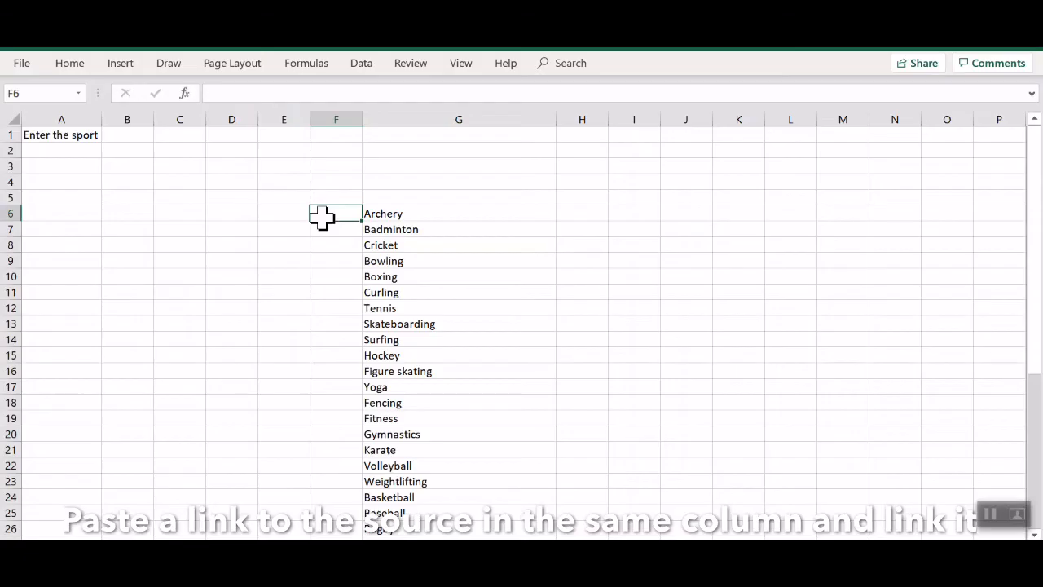
{"action": "type", "text": "bad"}
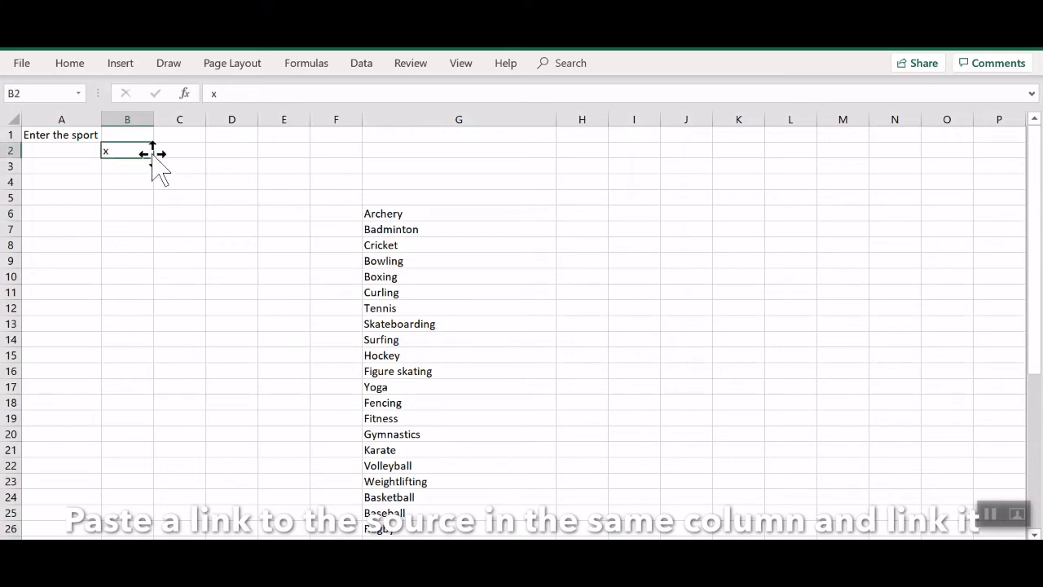
Fill x placeholders across B2:F6, then test typing Ar in A2.
{"action": "left_click_drag", "start_coordinate": [127, 150], "coordinate": [152, 214]}
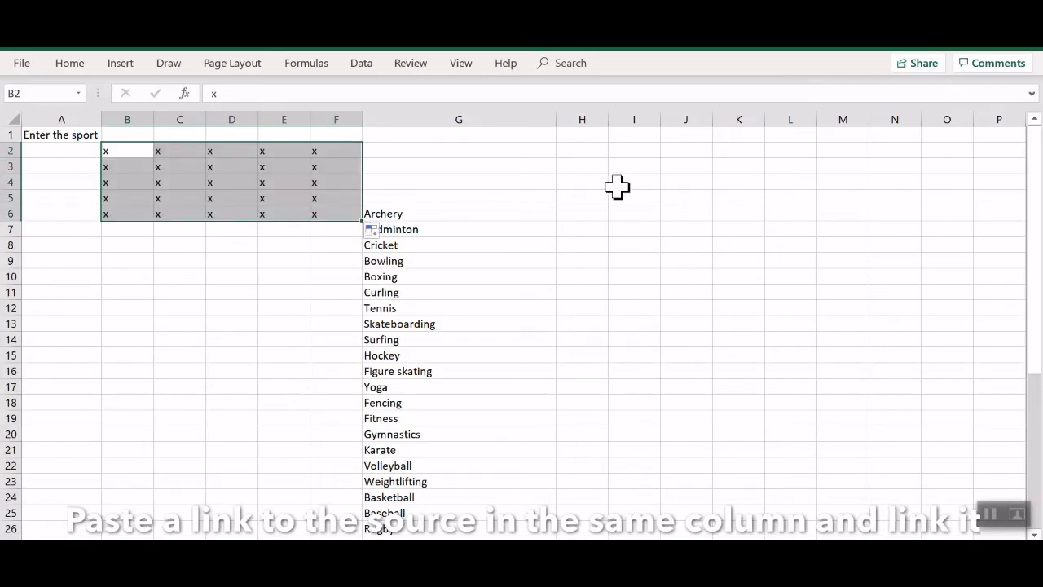
{"action": "left_click", "coordinate": [62, 150]}
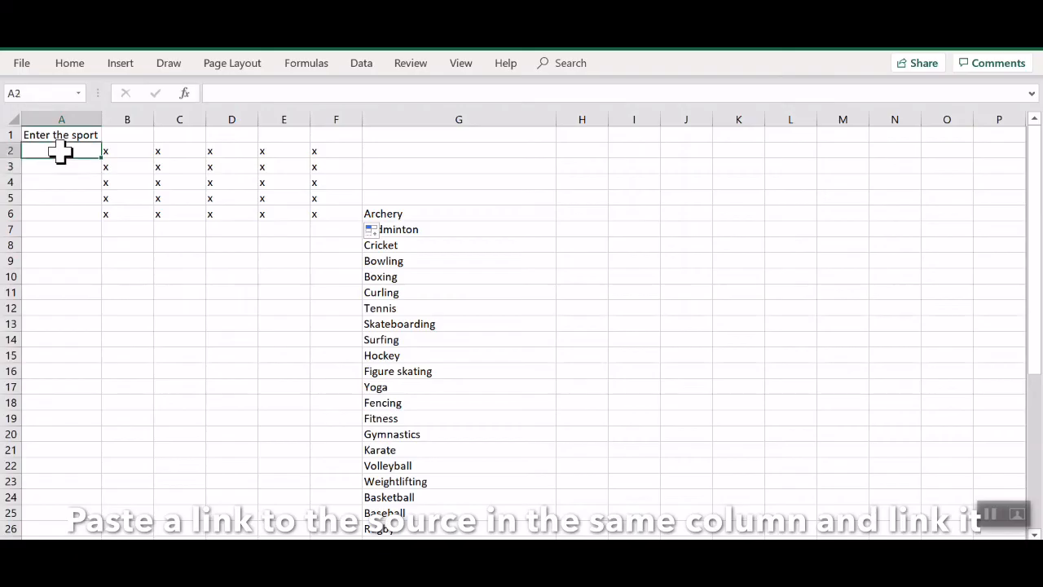
{"action": "type", "text": "Ar"}
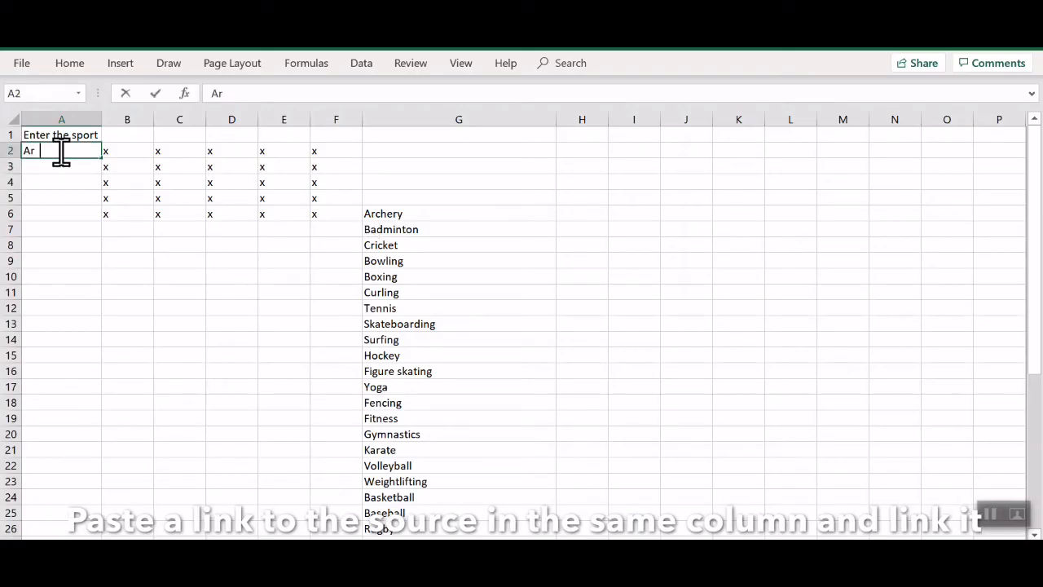
{"action": "key", "text": "Tab"}
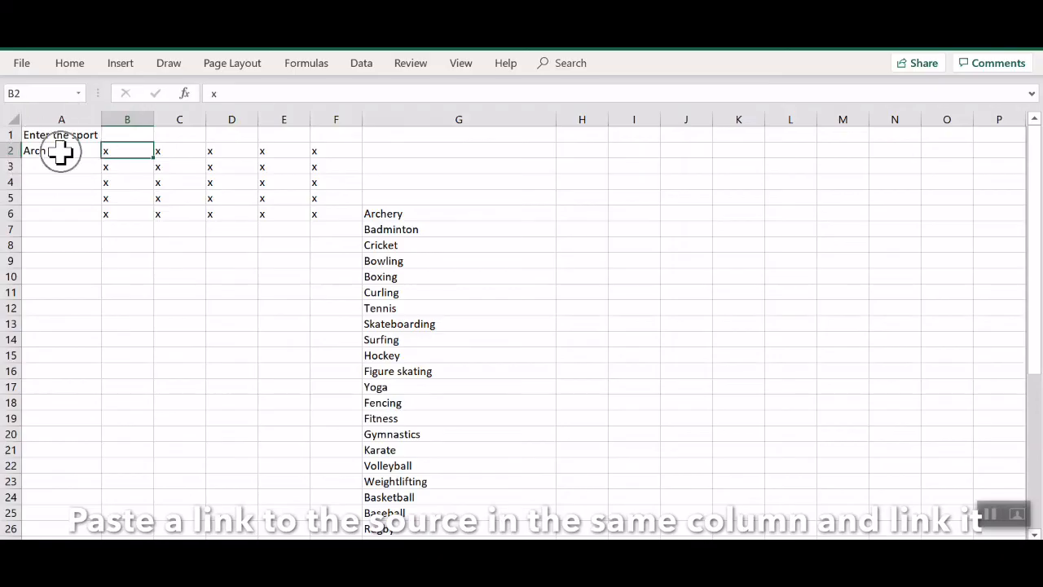
Try typing Arch in A2 again to check for a sports suggestion.
{"action": "left_click", "coordinate": [62, 149]}
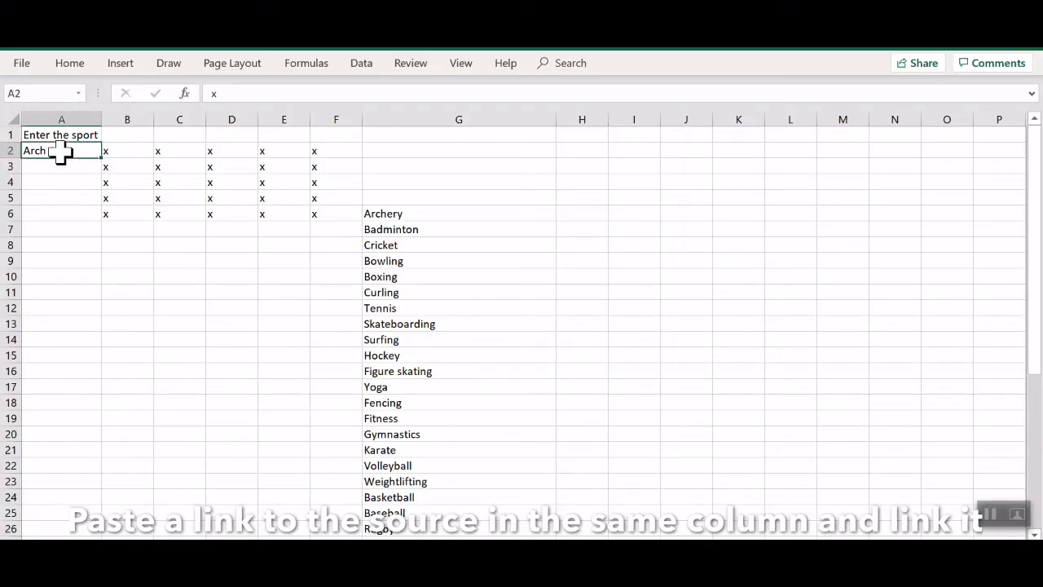
{"action": "type", "text": "Arch"}
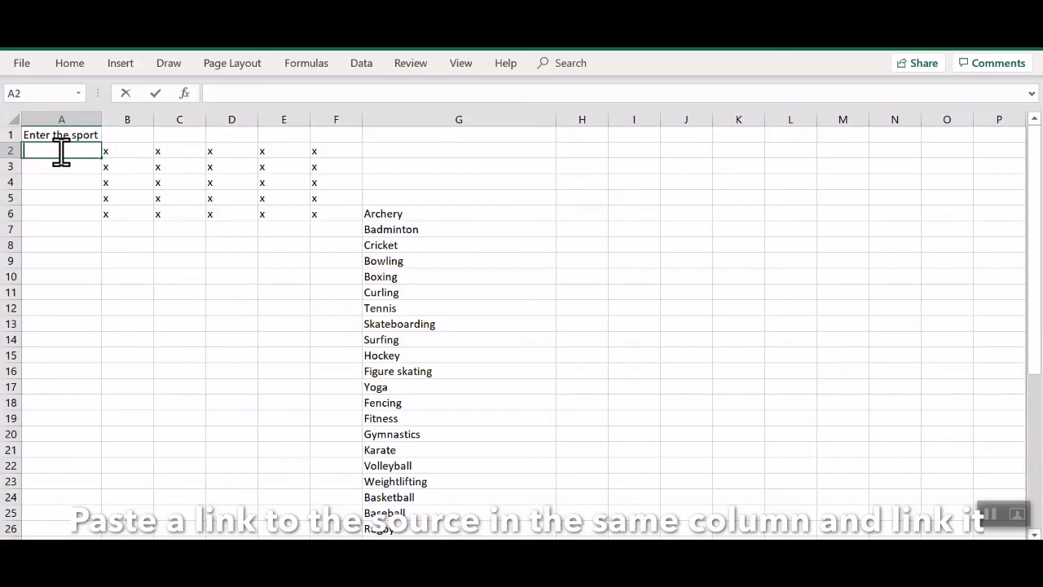
{"action": "mouse_move", "coordinate": [986, 525]}
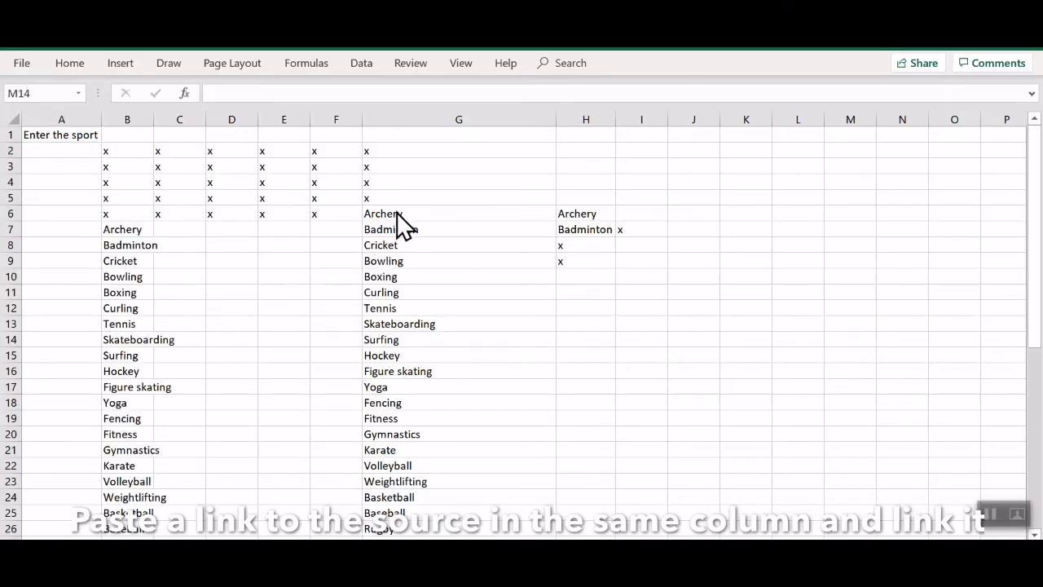
Copy the column G sports list and select A2 to place a linked copy in column A.
{"action": "left_click", "coordinate": [459, 213]}
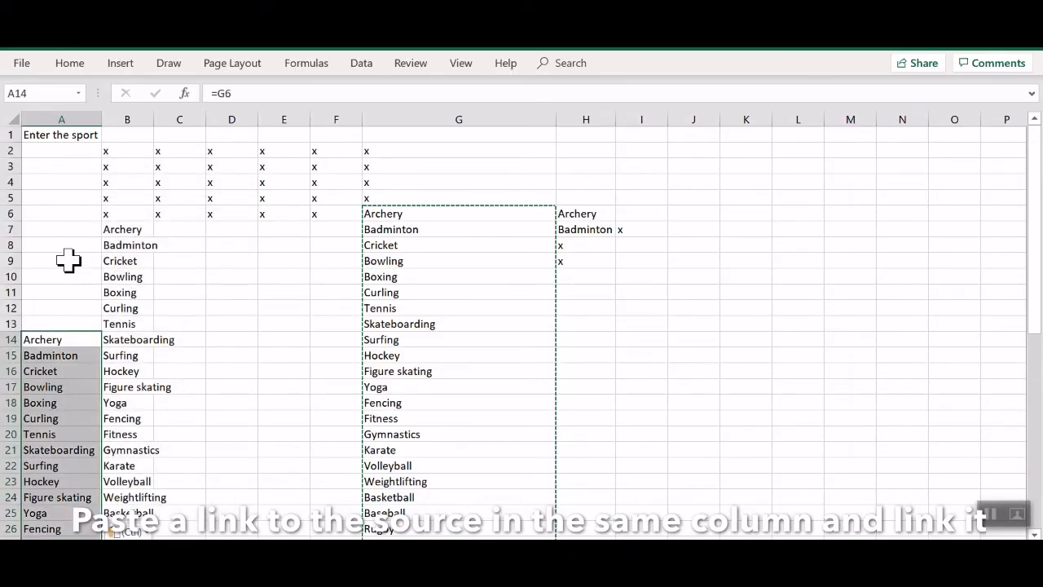
{"action": "left_click", "coordinate": [62, 150]}
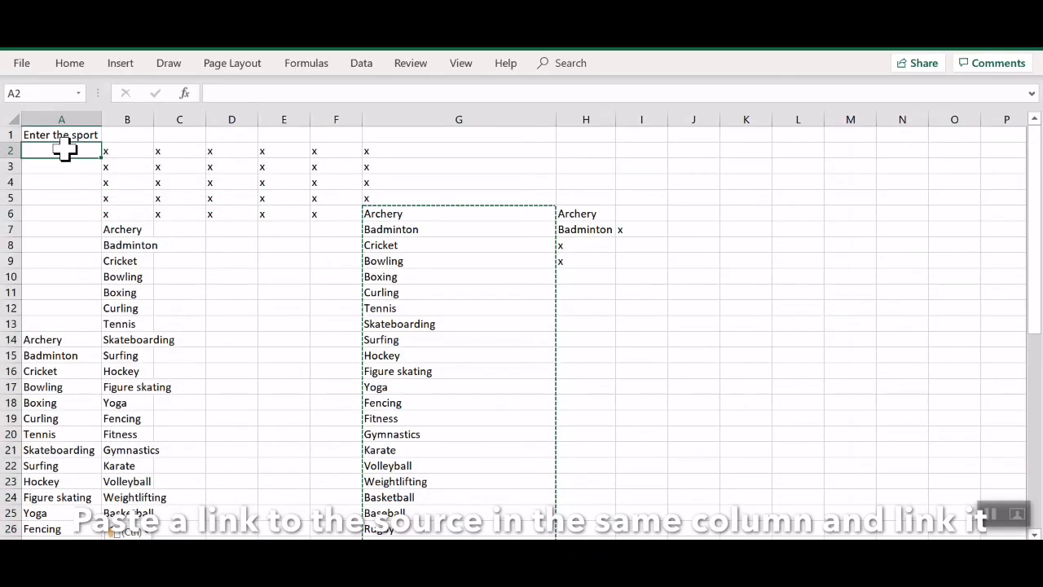
{"action": "left_click", "coordinate": [91, 150]}
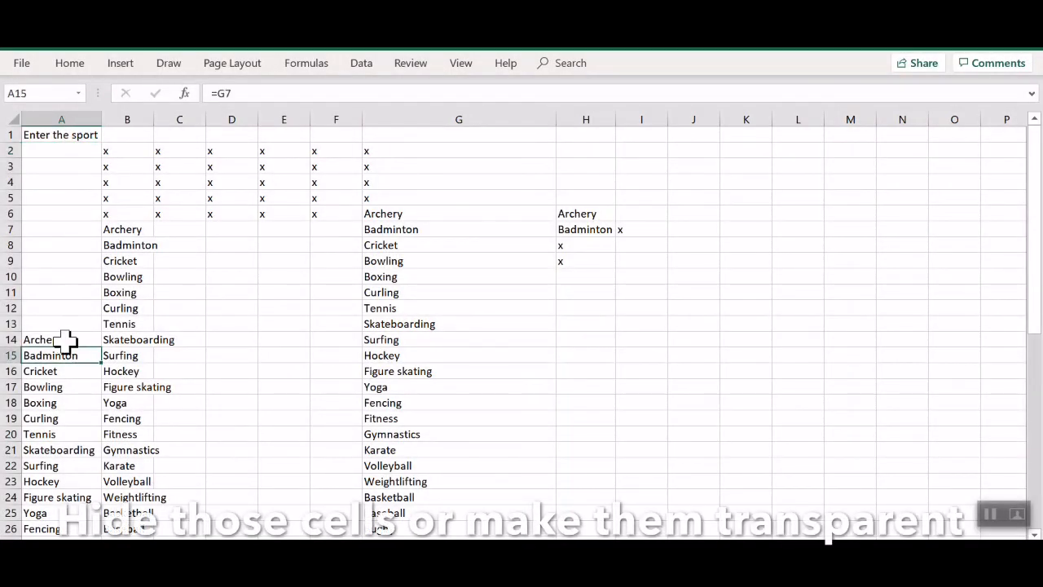
Set the font colour of the column A list to white so it is invisible.
{"action": "scroll", "scroll_direction": "down", "scroll_amount": 3}
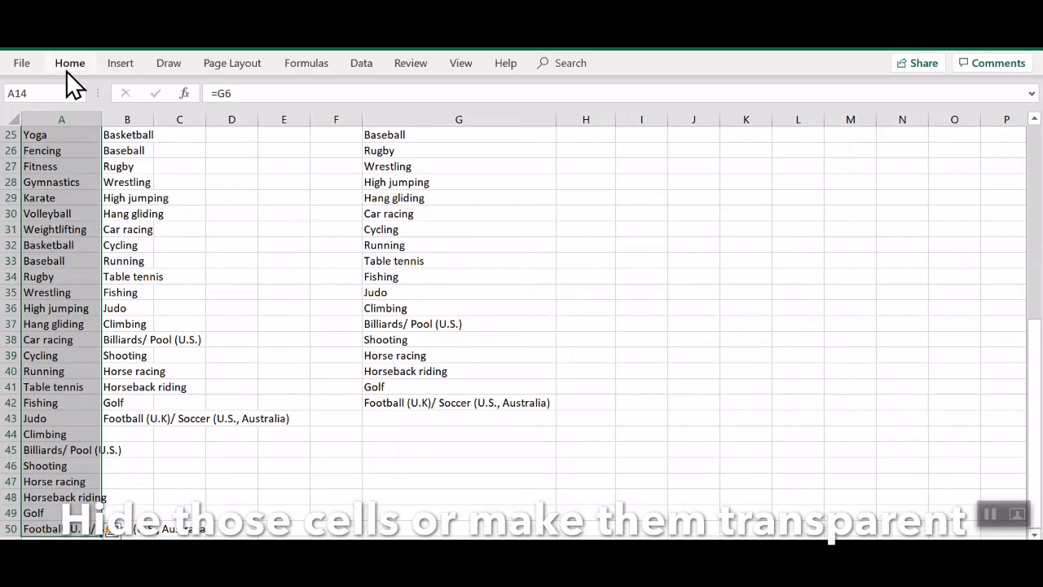
{"action": "left_click", "coordinate": [68, 62]}
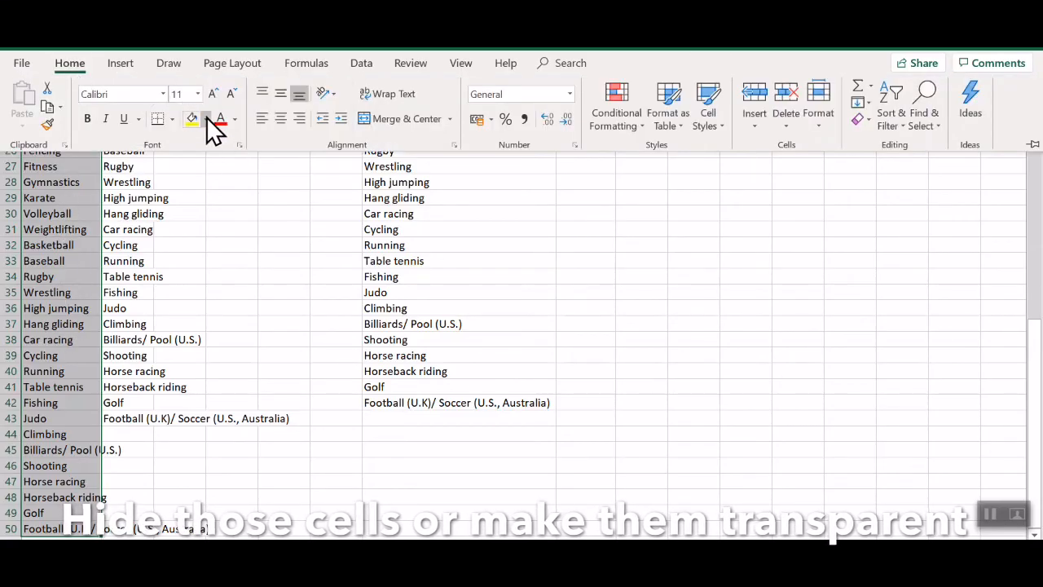
{"action": "left_click", "coordinate": [206, 121]}
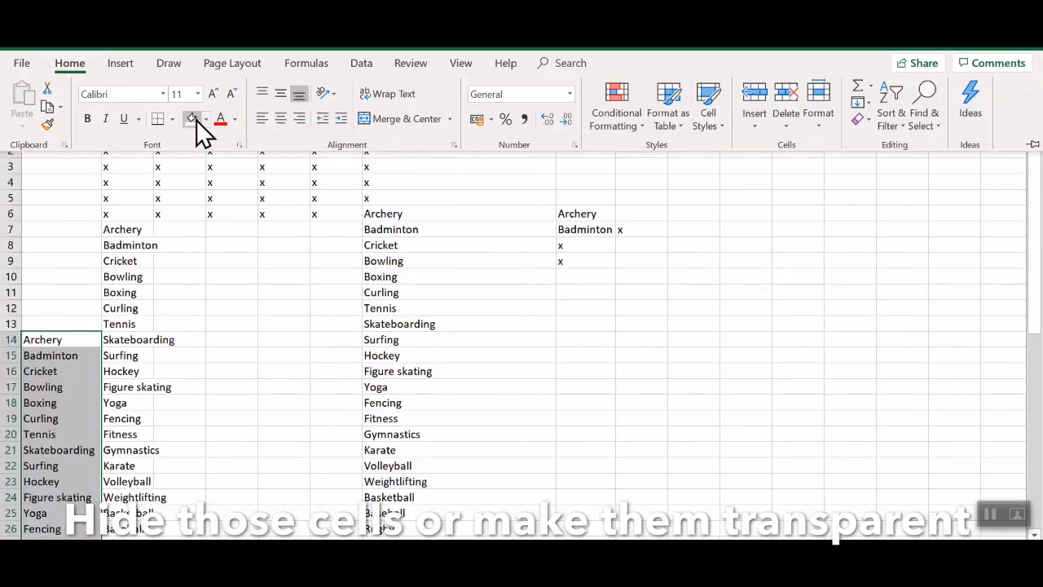
{"action": "left_click", "coordinate": [235, 119]}
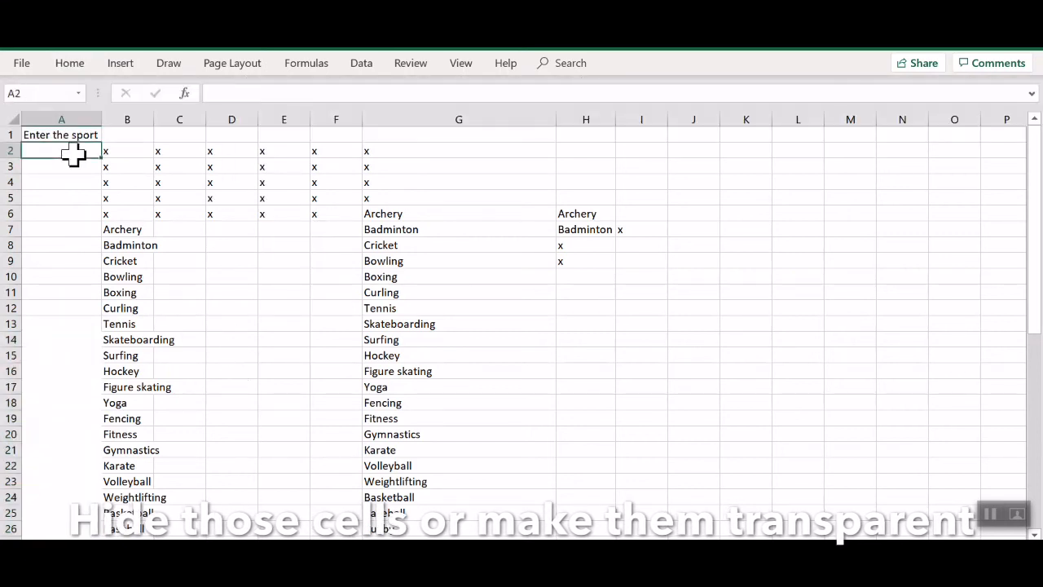
Choose Basketball in A2 from the sports suggestions, then start typing A.
{"action": "left_click", "coordinate": [91, 151]}
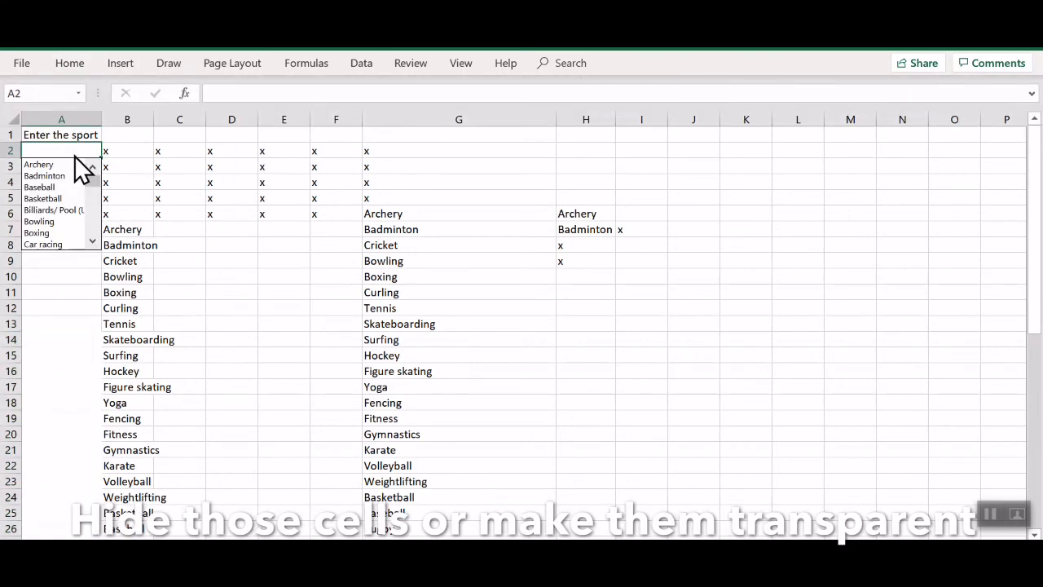
{"action": "left_click", "coordinate": [43, 199]}
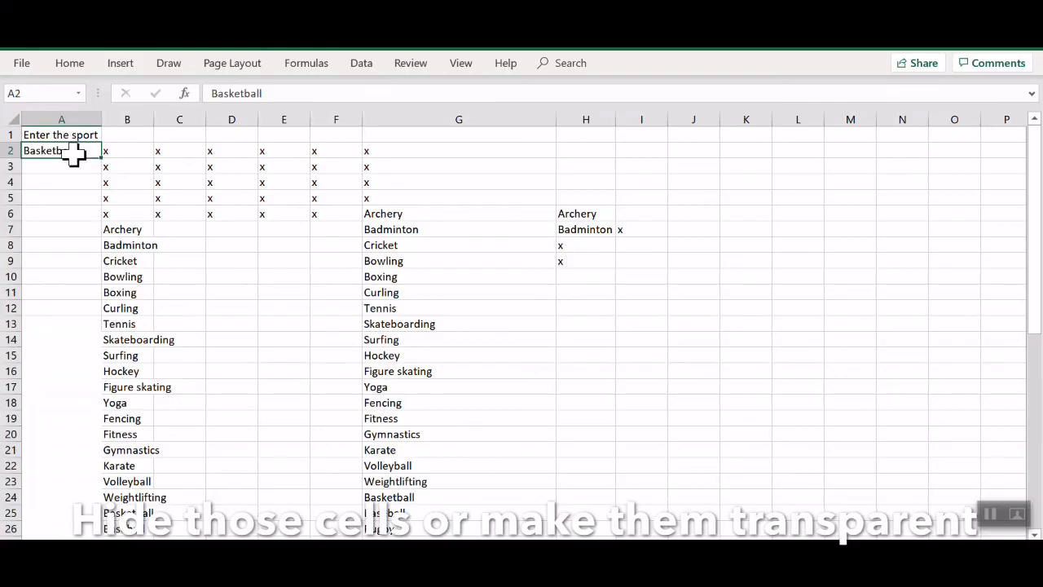
{"action": "type", "text": "A"}
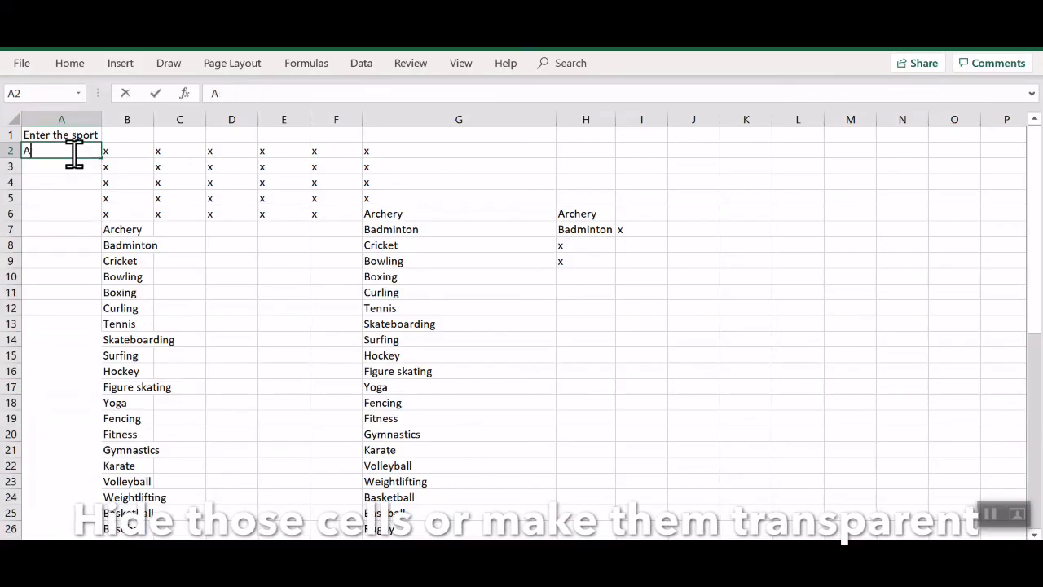